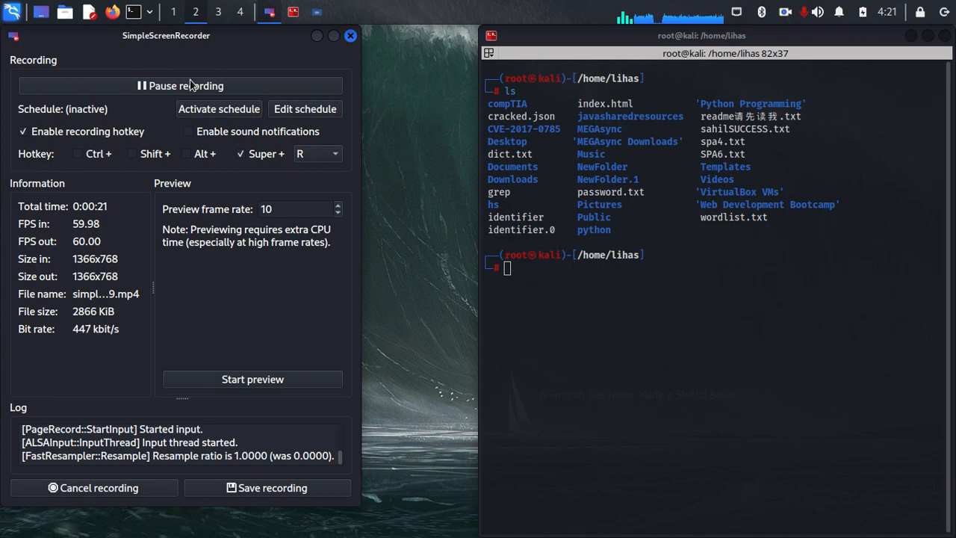
Enter the commands python3 -m http.server 4442, apt-get install wine and python.
text(python3 -m http.server 4442)
text(exit()
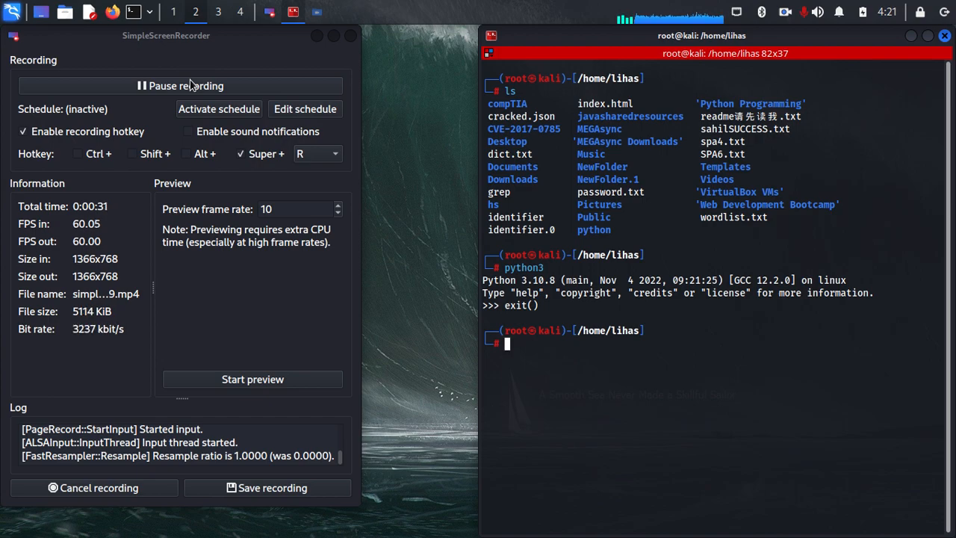
text(apt-get install wine)
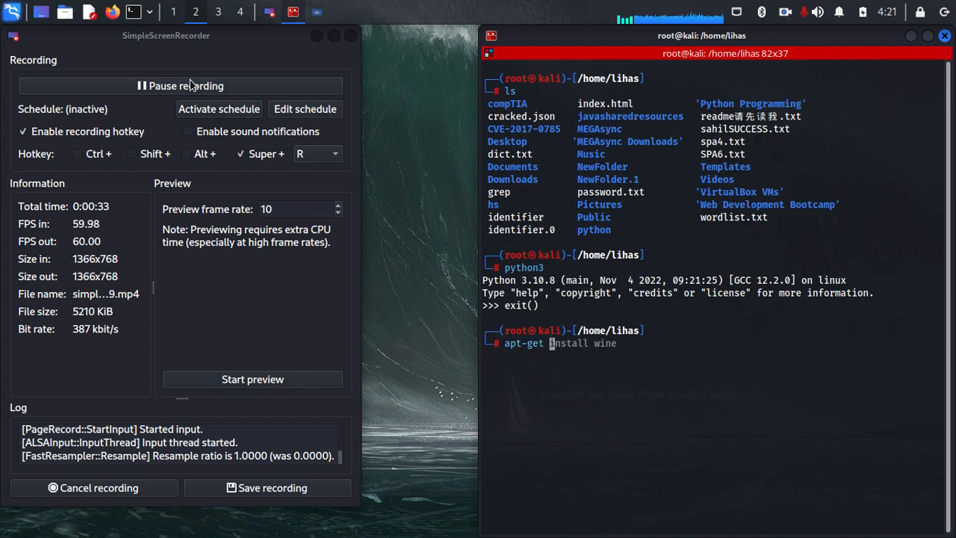
text(python)
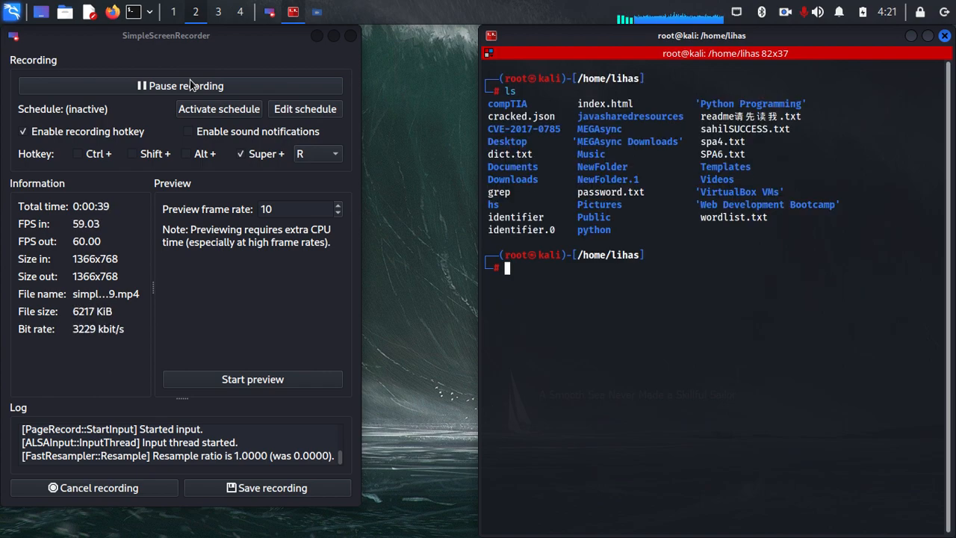
Create and enter the testingserver folder, then add empty files starting with 34.
text(mkdir)
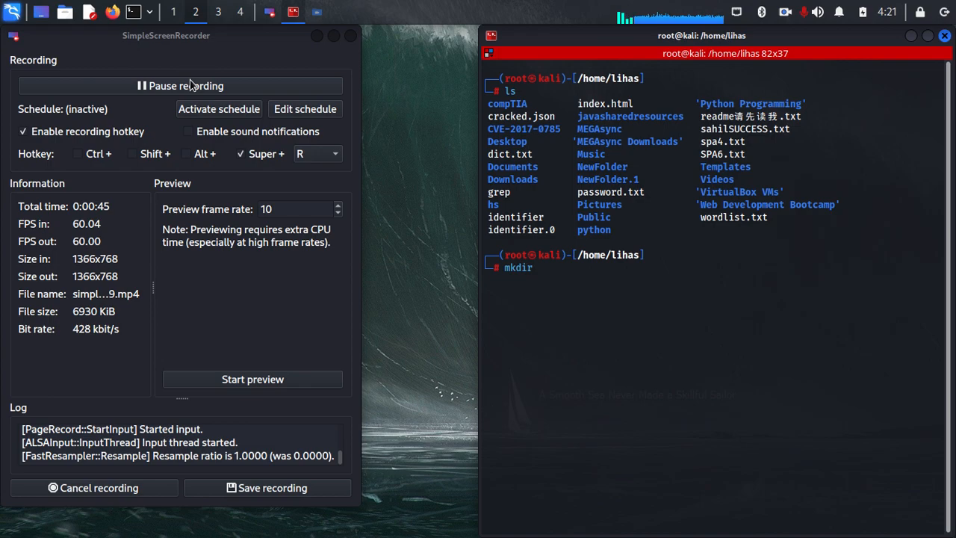
text(testingserver)
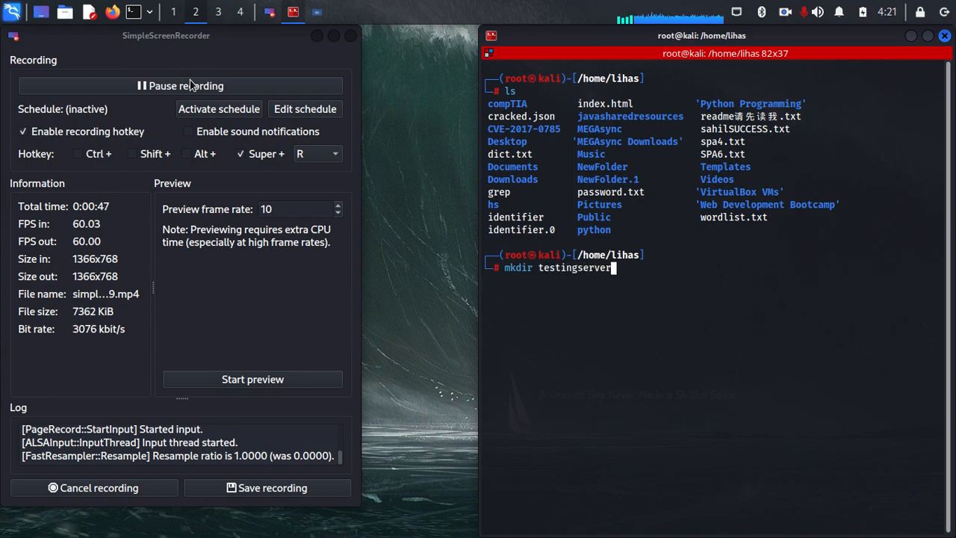
text(cd te)
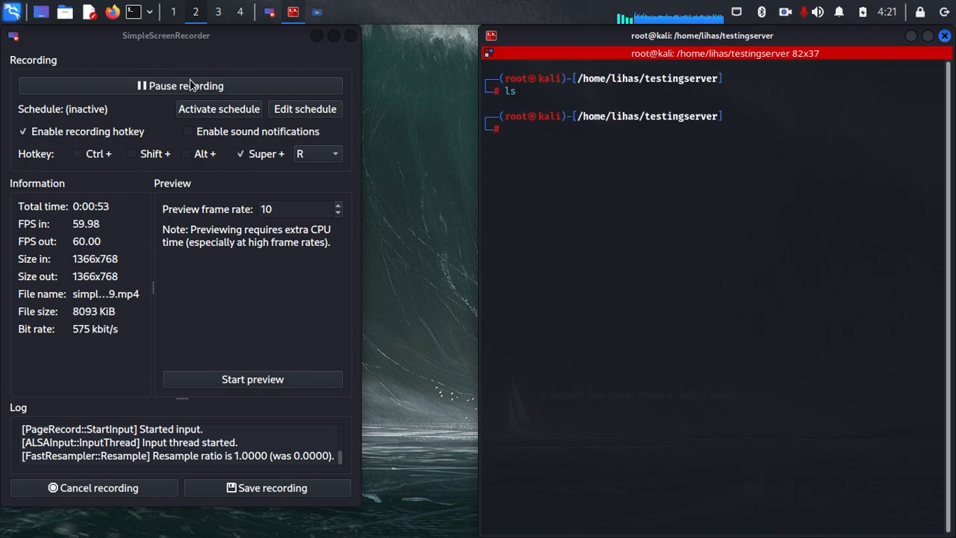
text(touch 34)
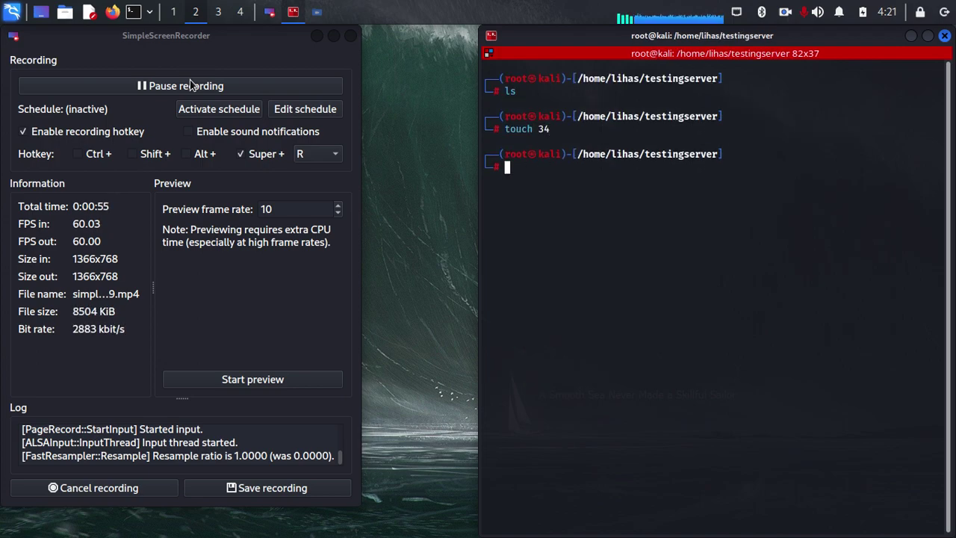
text(touch 343)
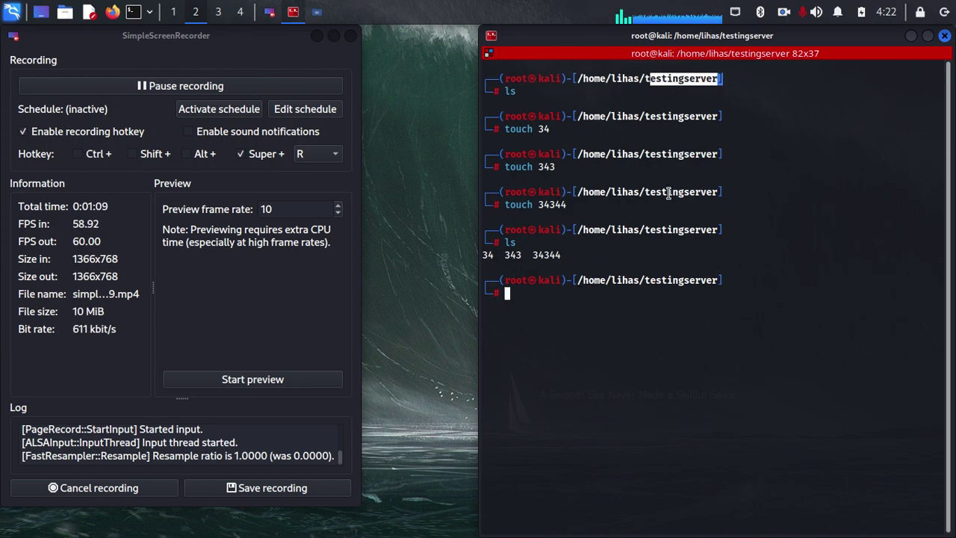
Run python3 -m http.server 65 to serve the testingserver folder on port 65.
text(python3 -m http.server)
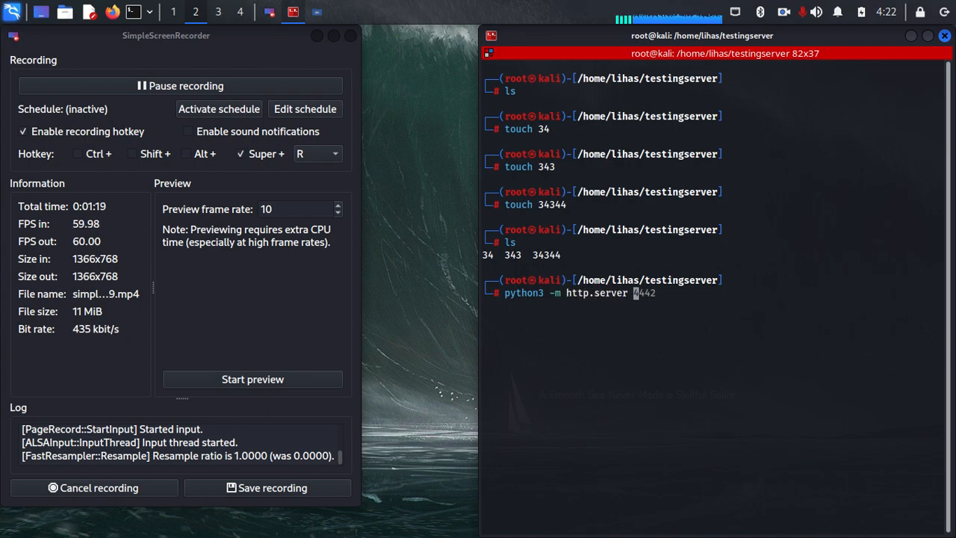
text(4)
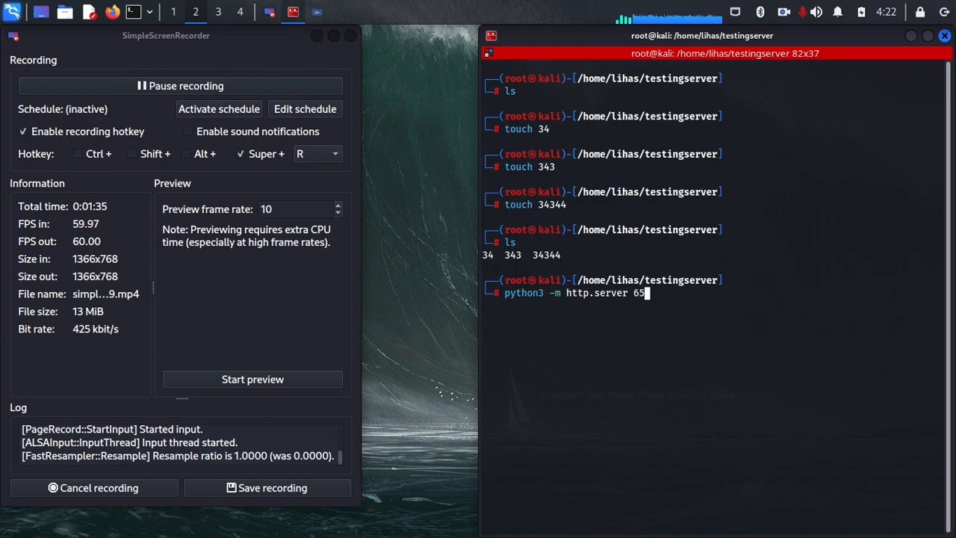
key(Return)
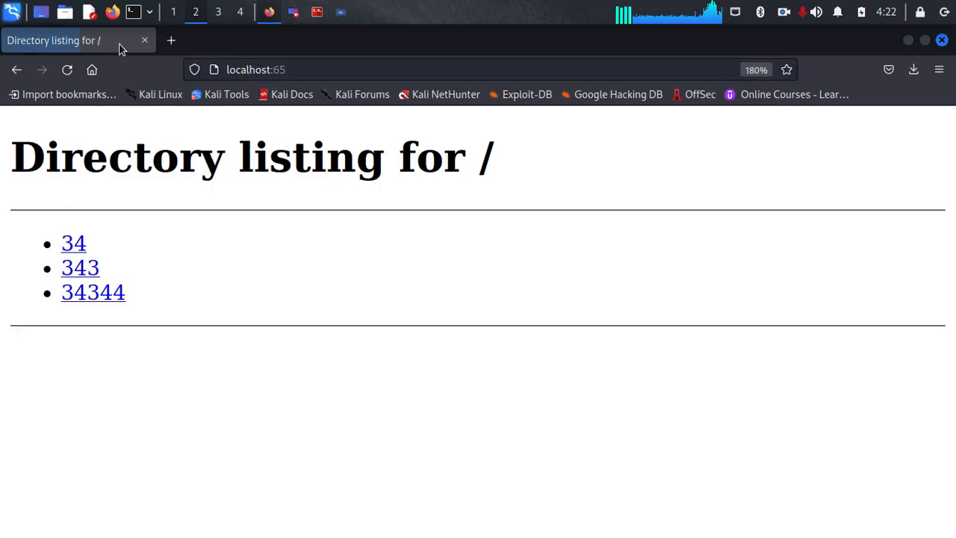
mouse_move(520, 183)
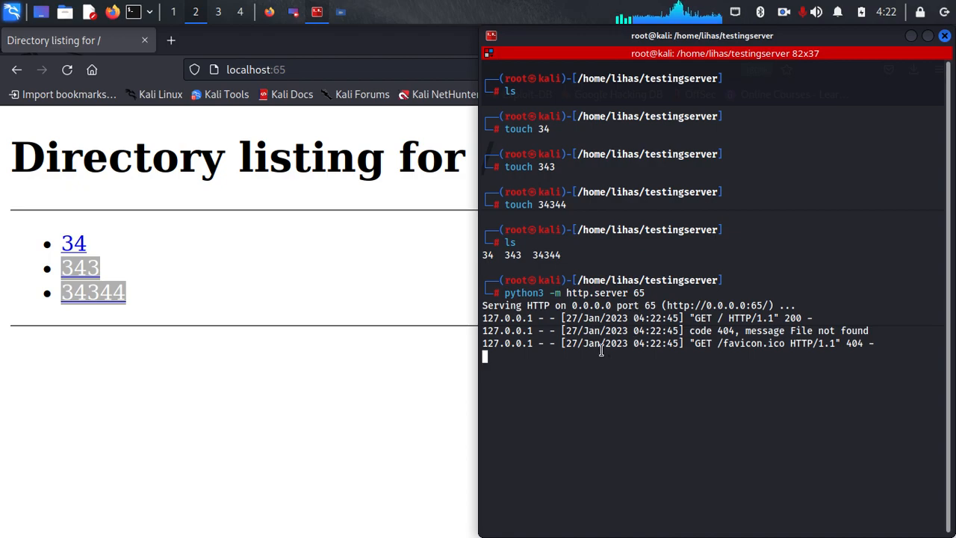
Stop the server and write 'hey guys what are you all doing' into index.html.
key(ctrl+c)
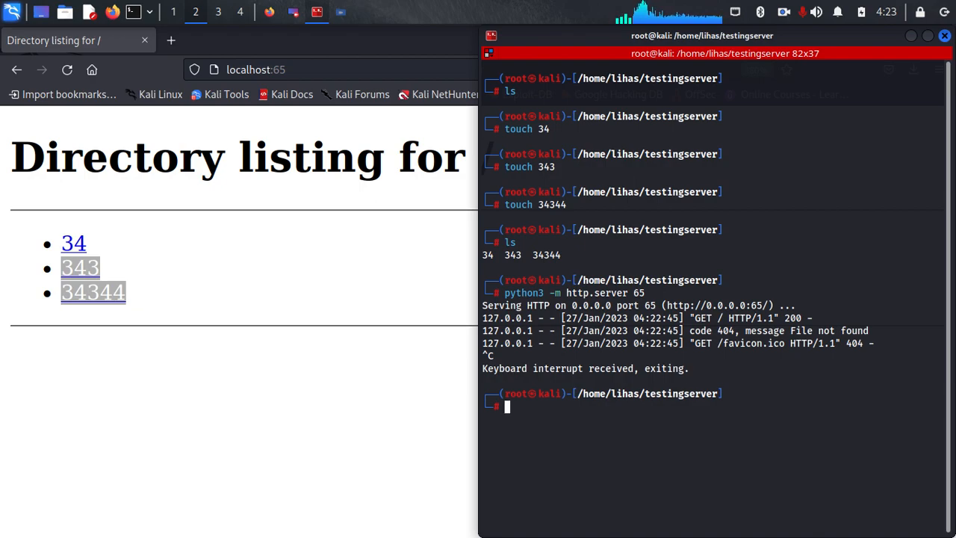
text(touch 34344)
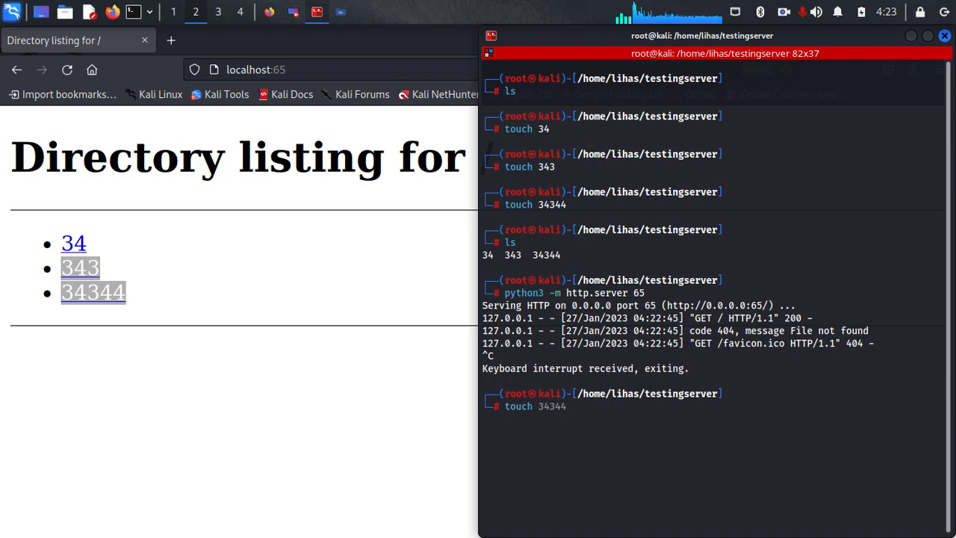
text(touch index.html | echo " heeye whatsupp brothers " > index.html)
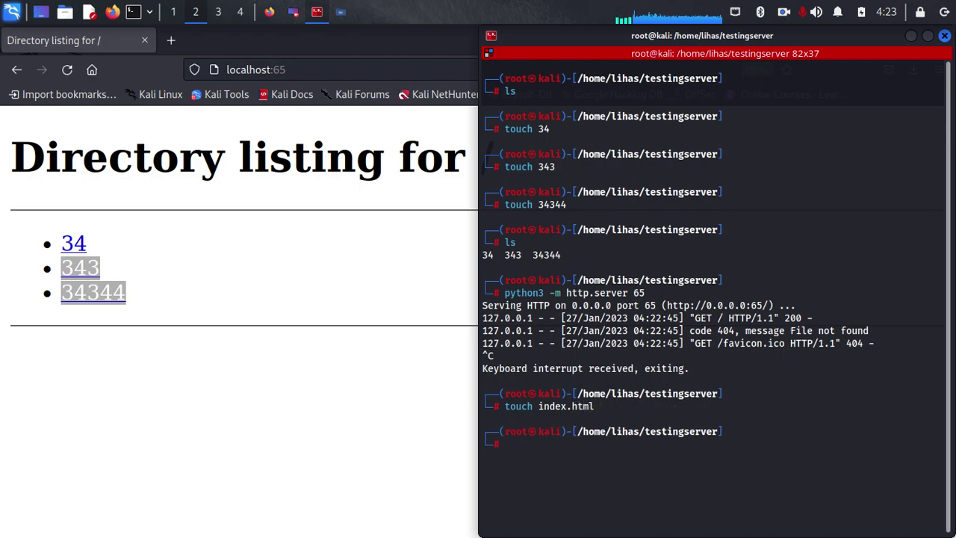
text(echo "hey)
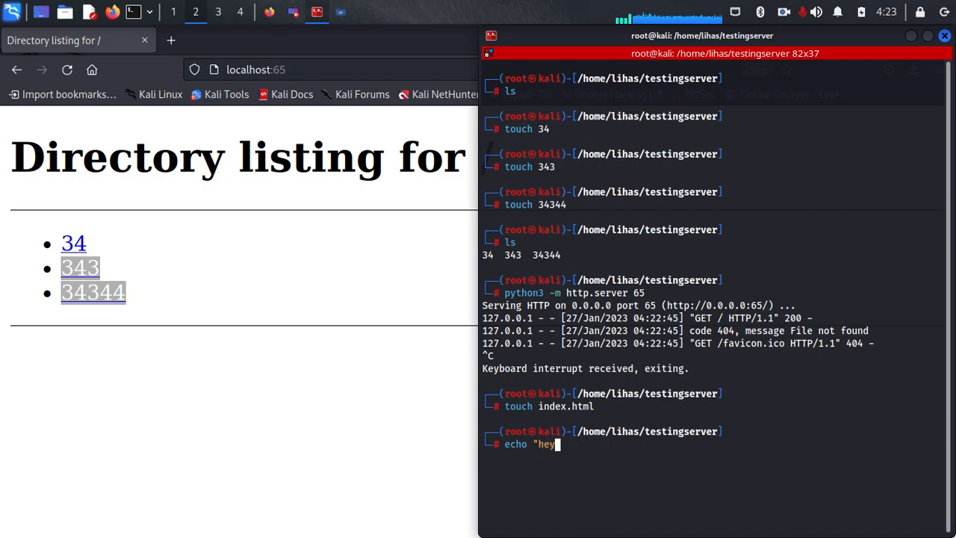
text(guys what are you all doing " > index.html)
text(cat i)
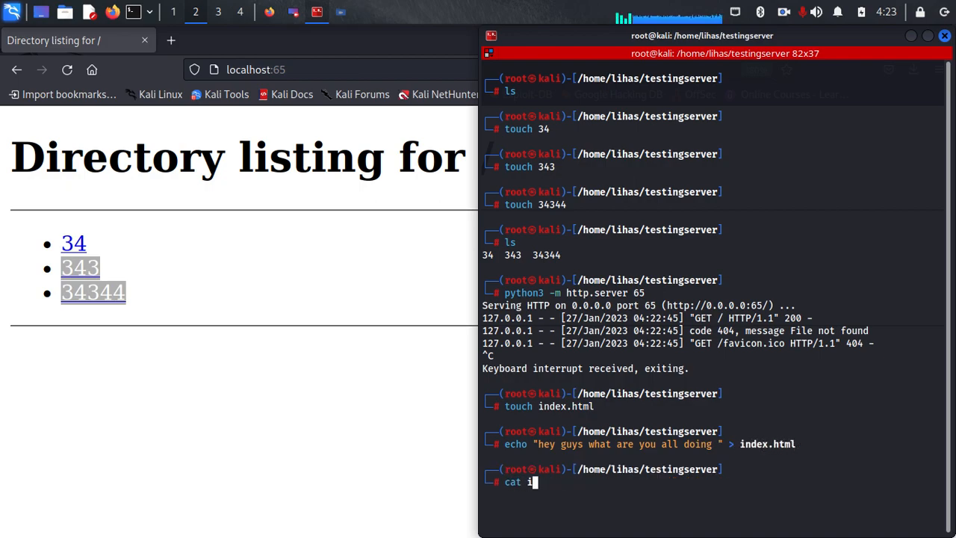
key(Return)
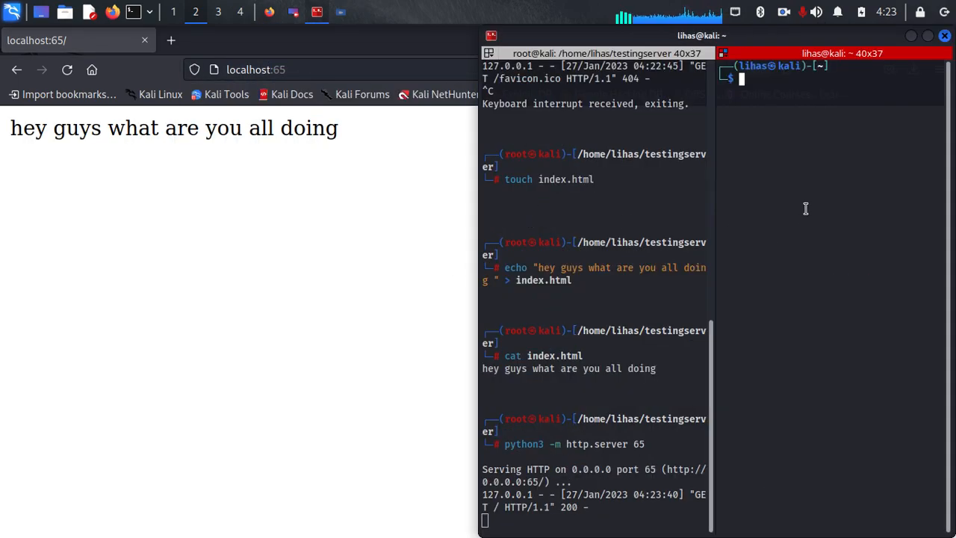
Find and copy LAN IP 192.168.1.8 via ifconfig, then enter 192.168.1.8: in a new Firefox tab.
text(ifconfig)
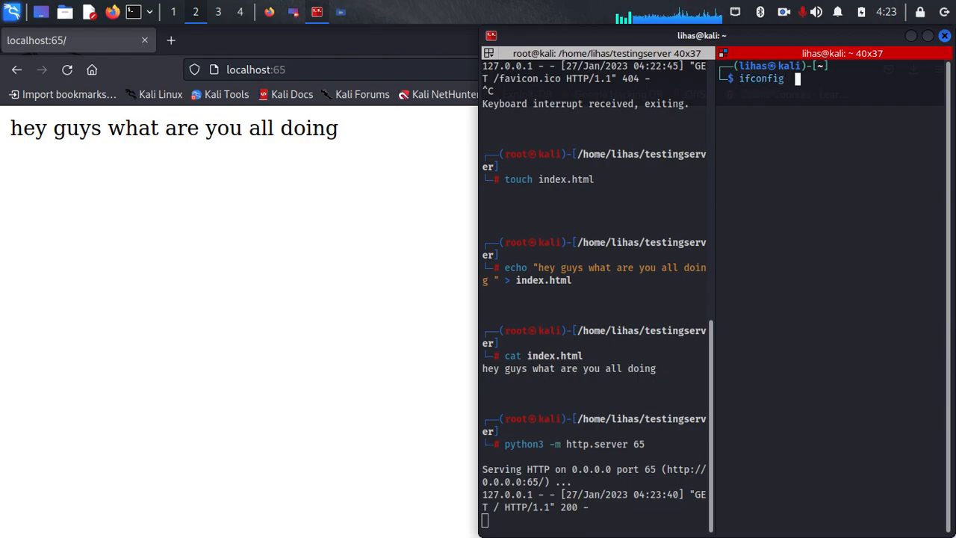
text(| grep inet)
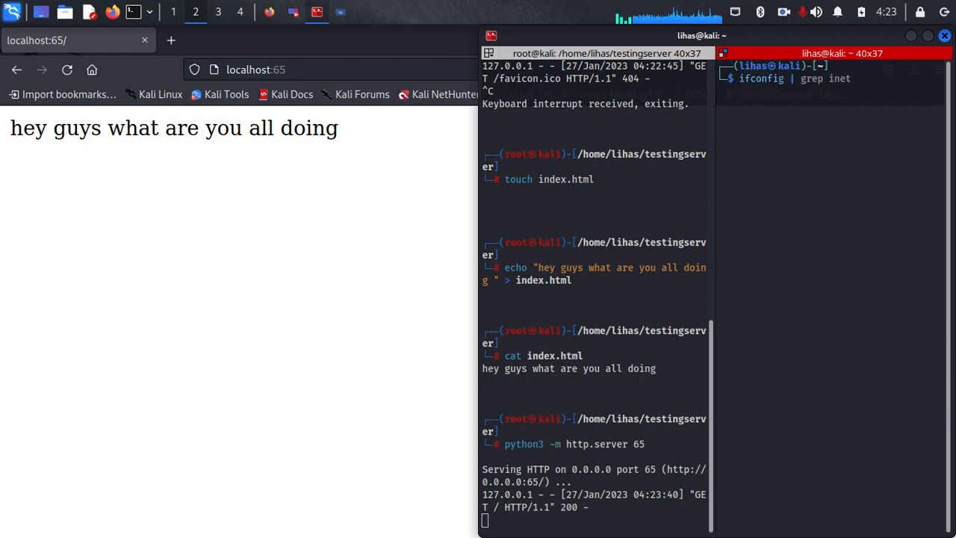
key(Return)
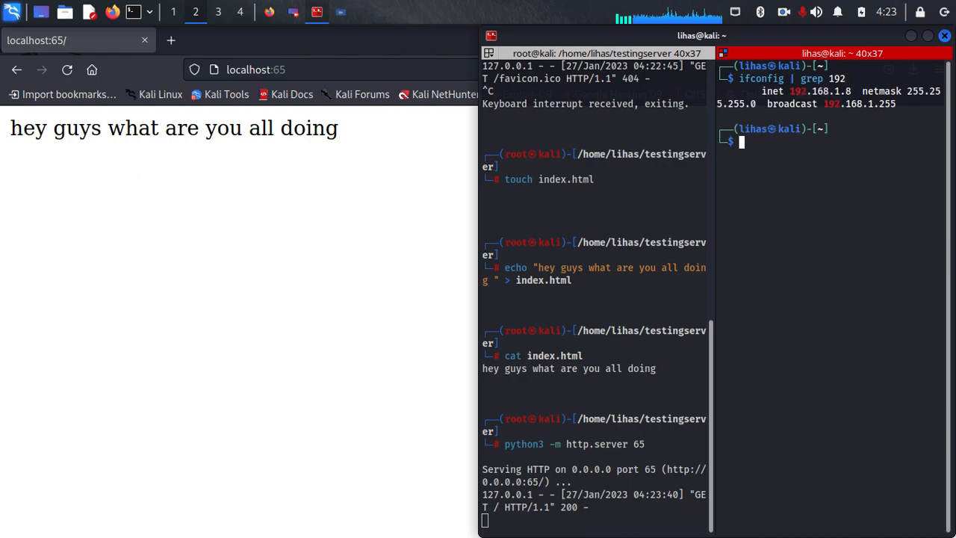
right_click(837, 93)
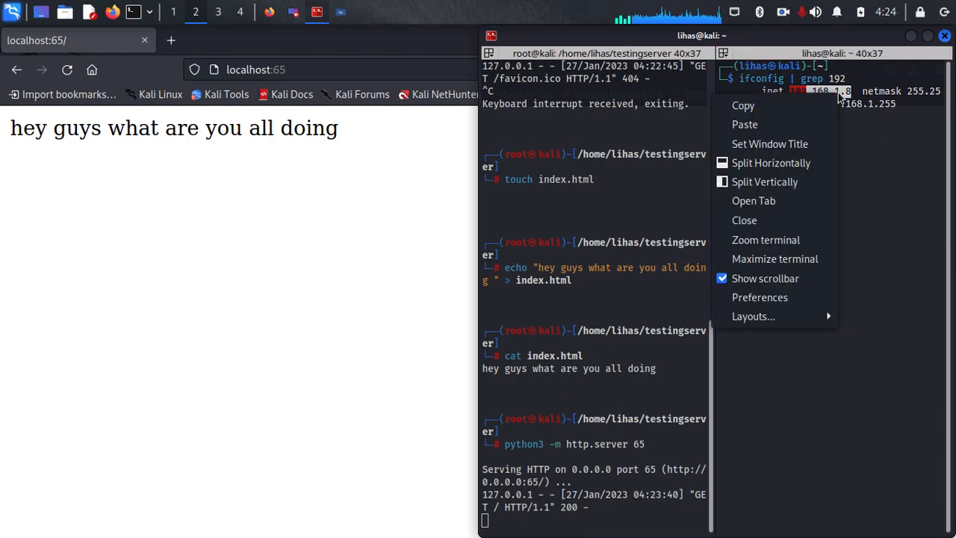
mouse_move(803, 106)
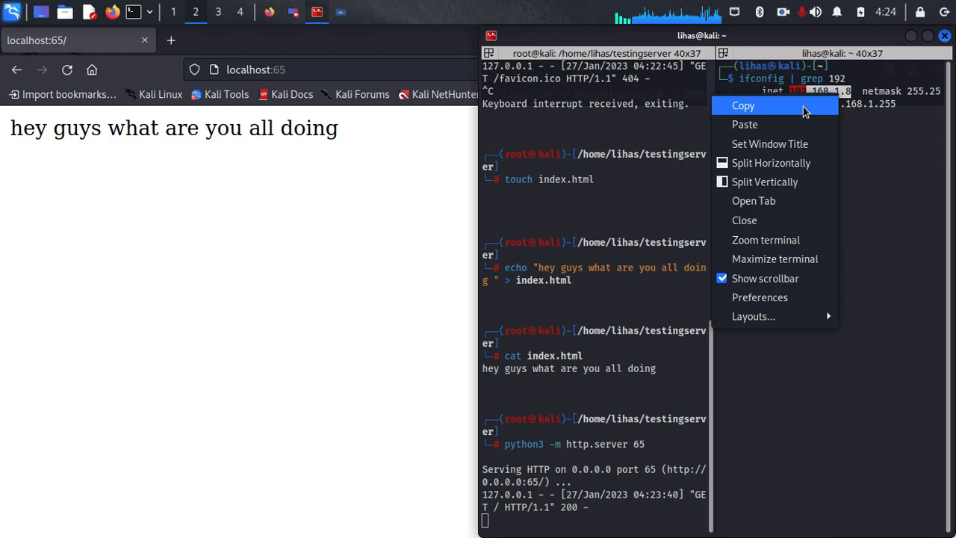
mouse_move(745, 124)
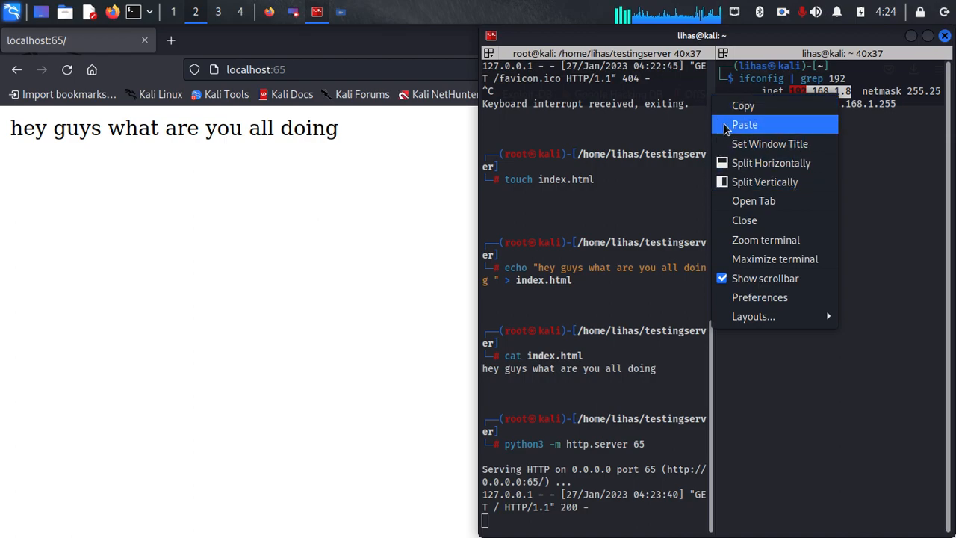
click(173, 40)
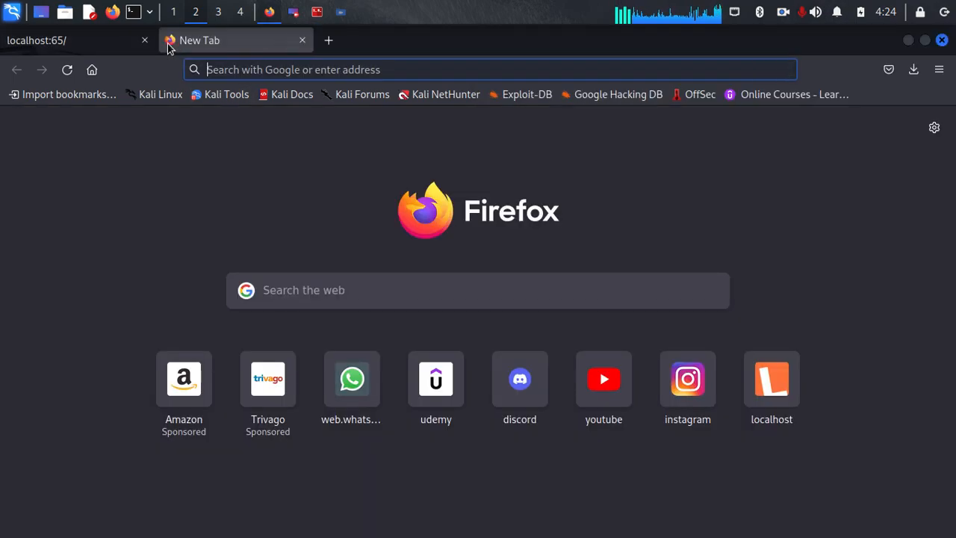
text(192.168.1.8:)
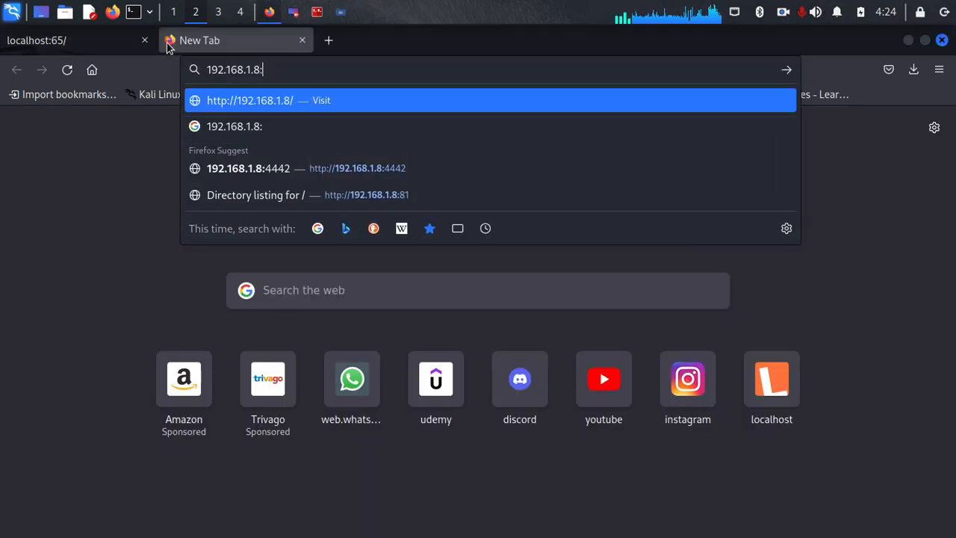